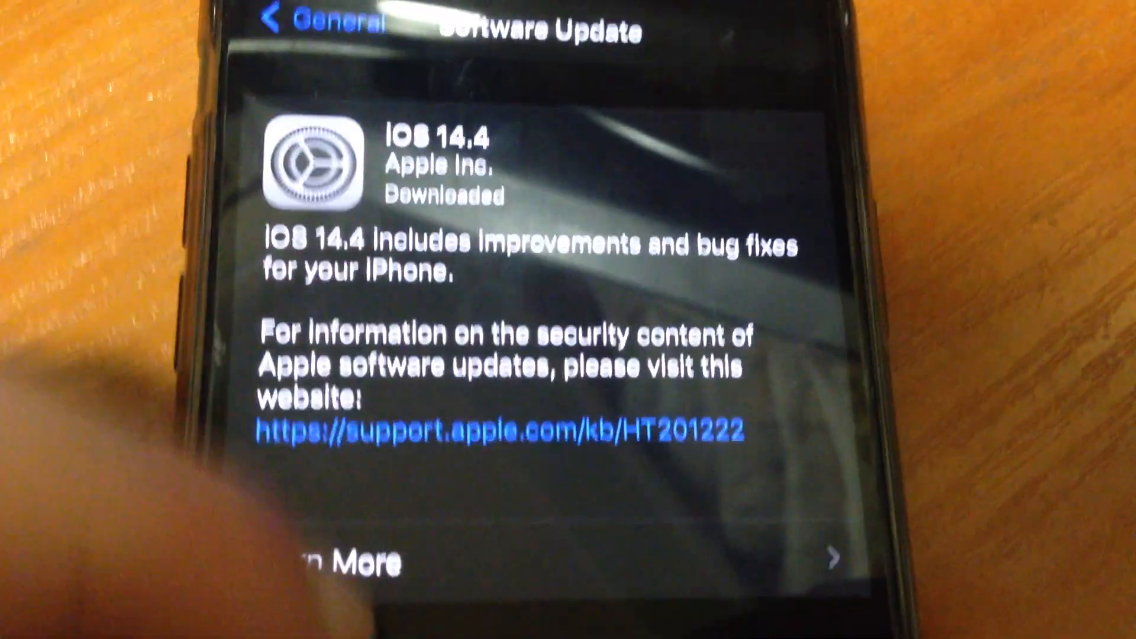
scroll(down, 3)
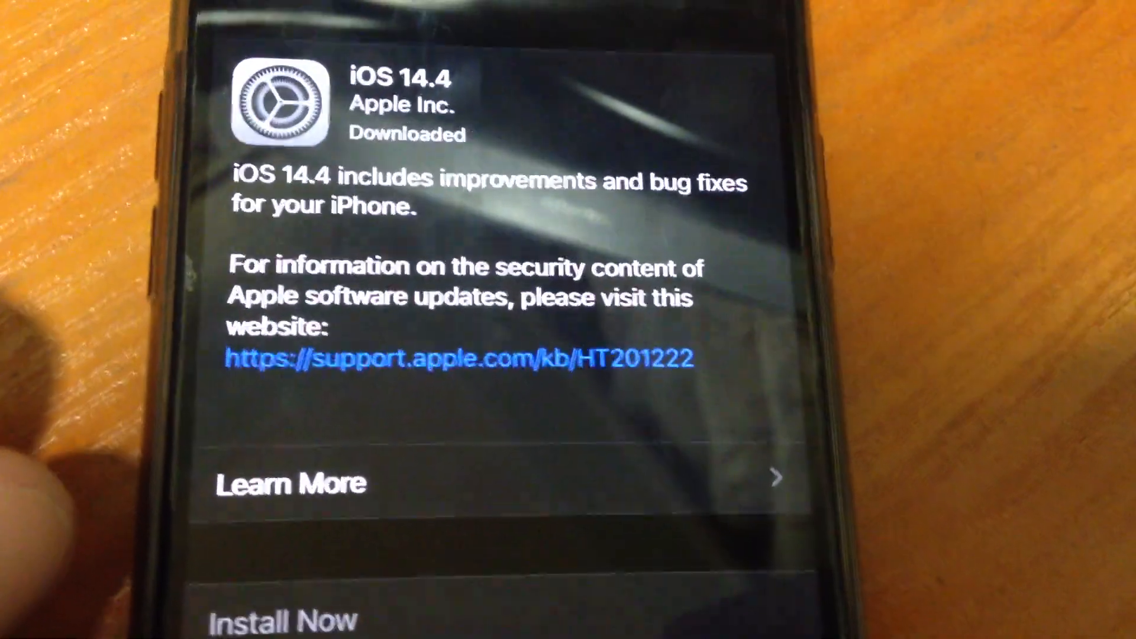